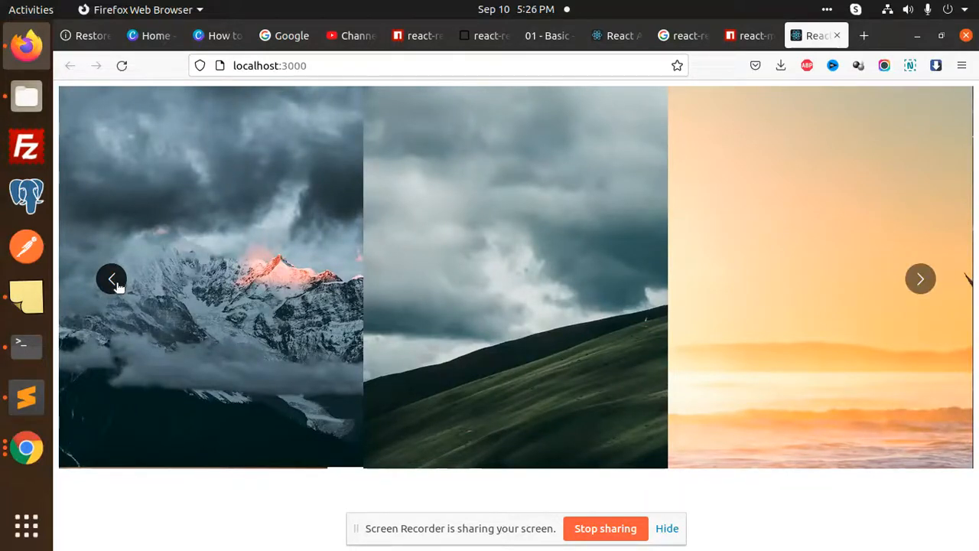
mouse_move(895, 280)
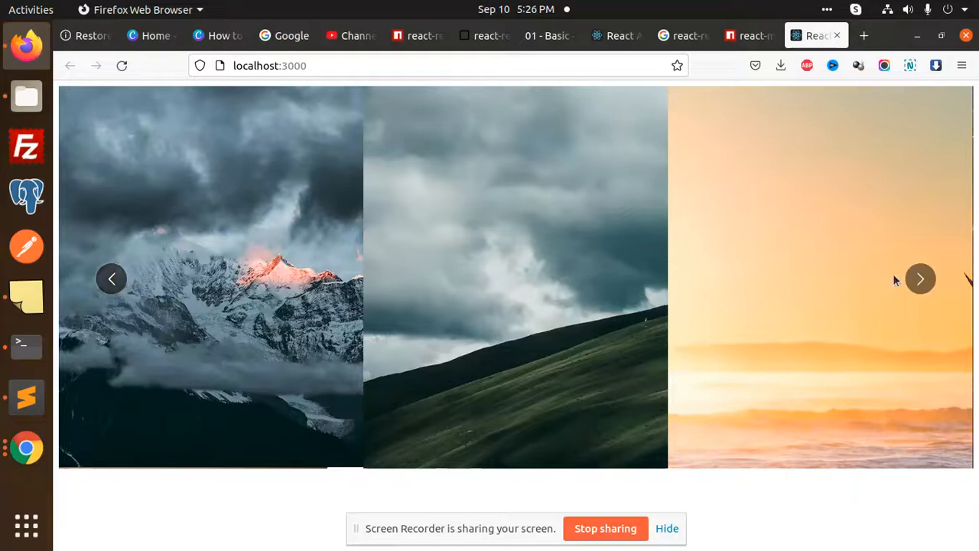
Step: Advance the localhost slider one image, then bring up the react-multi-carousel npm page
left_click(921, 279)
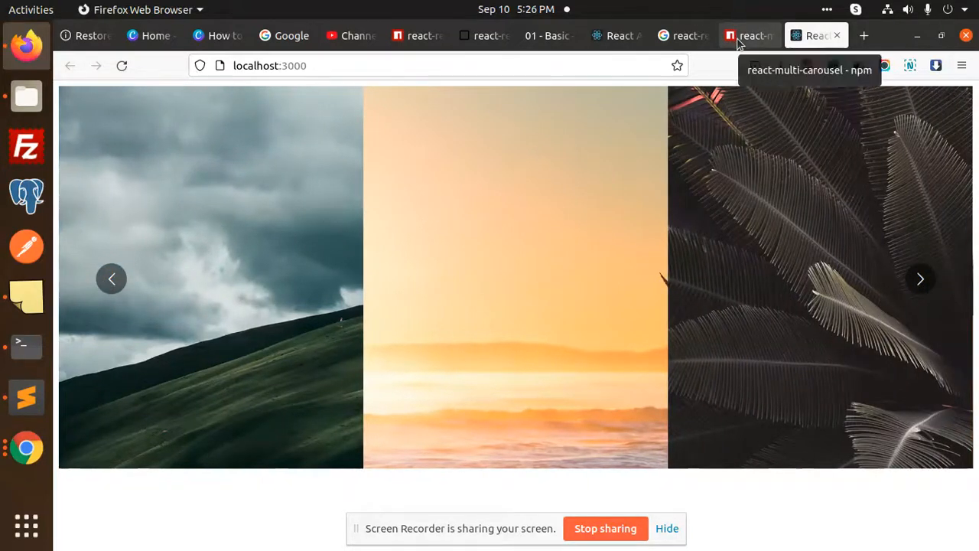
mouse_move(532, 225)
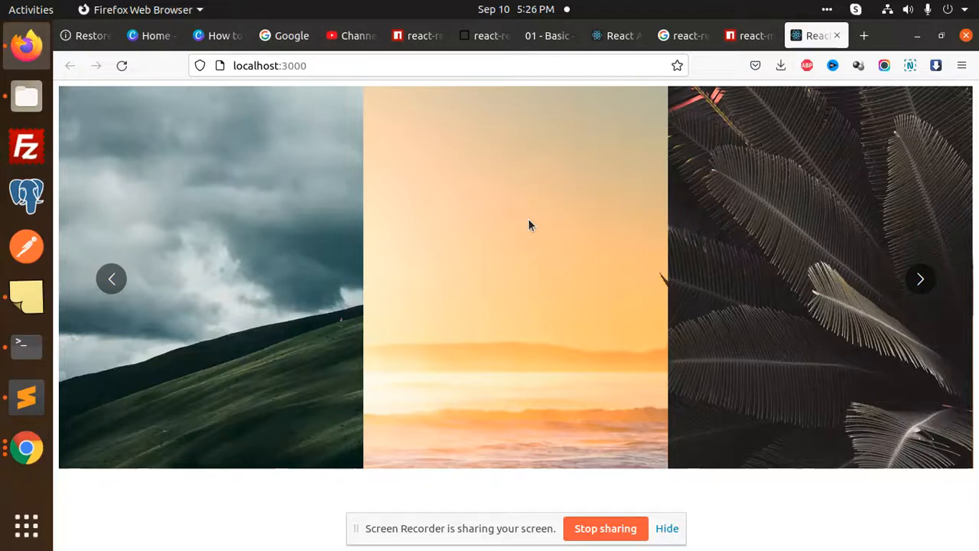
left_click(750, 35)
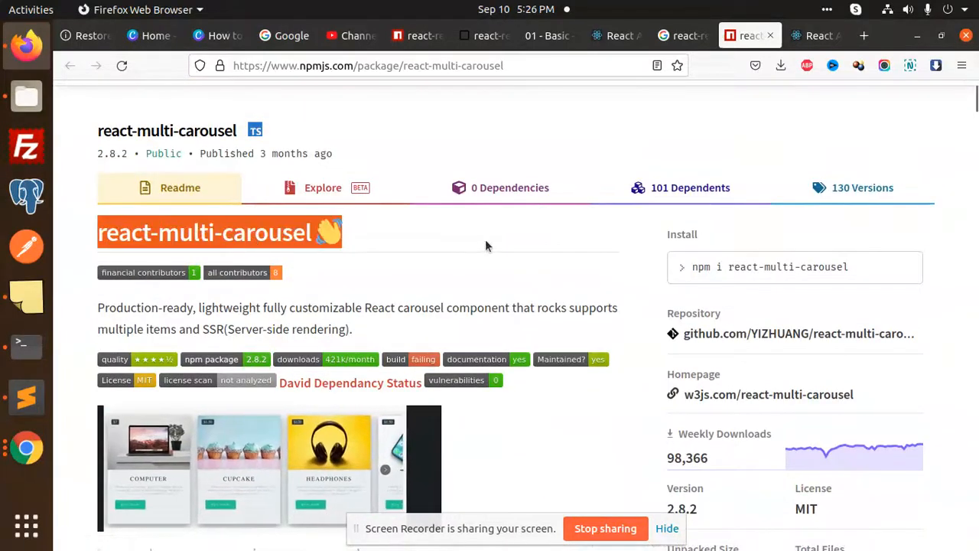
mouse_move(26, 397)
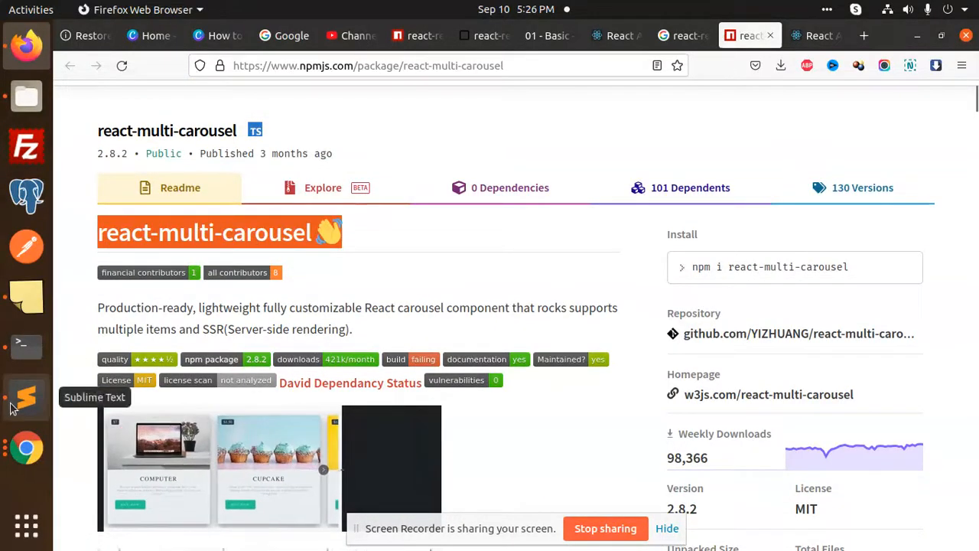
Step: Review Carousel.js and index.js in the editor, then return to the npm docs
left_click(26, 396)
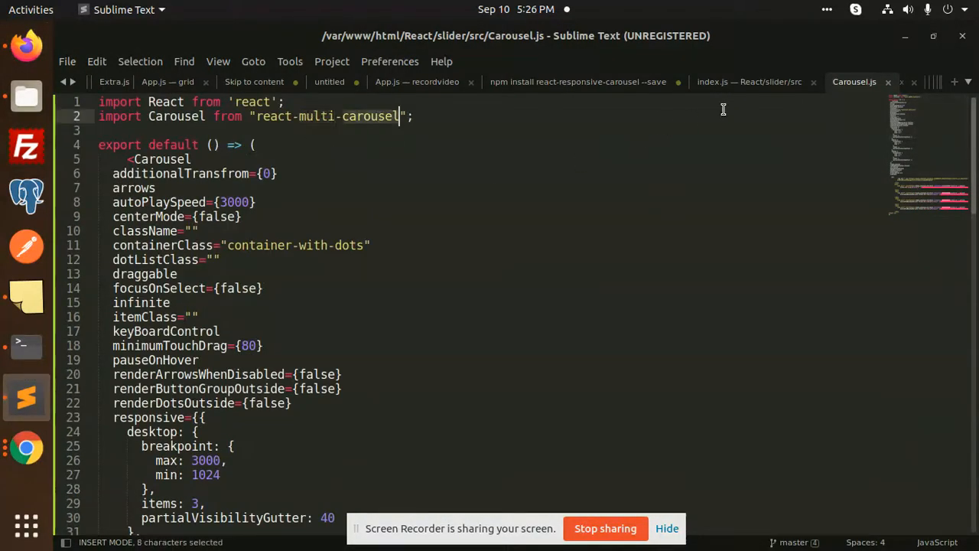
left_click(748, 82)
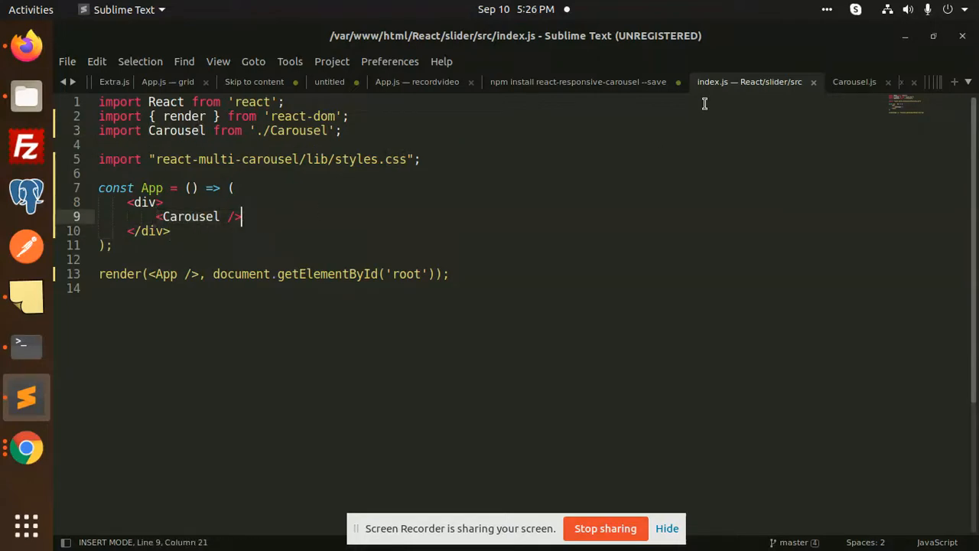
left_click(854, 82)
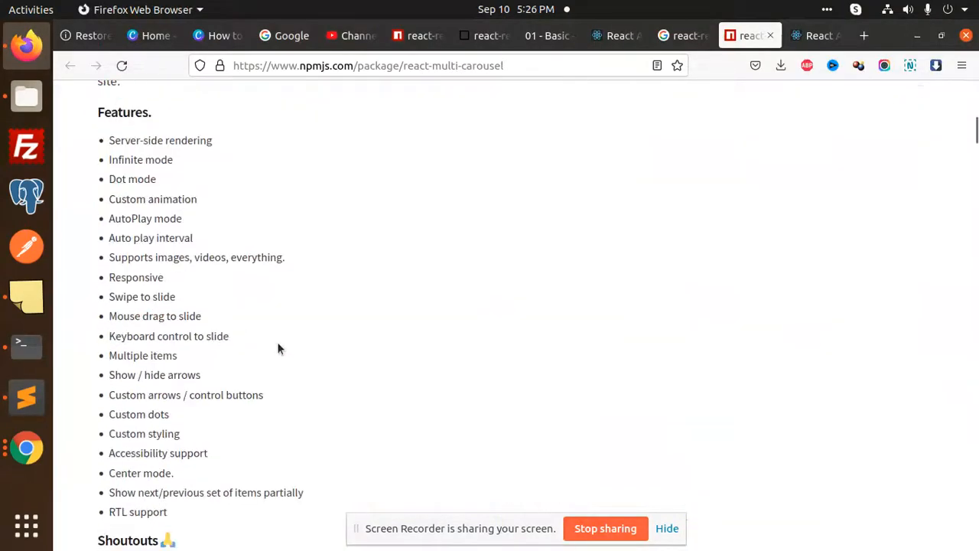
Step: Read the readme's responsive breakpoint example, then show the local slider page again
scroll("down", 3)
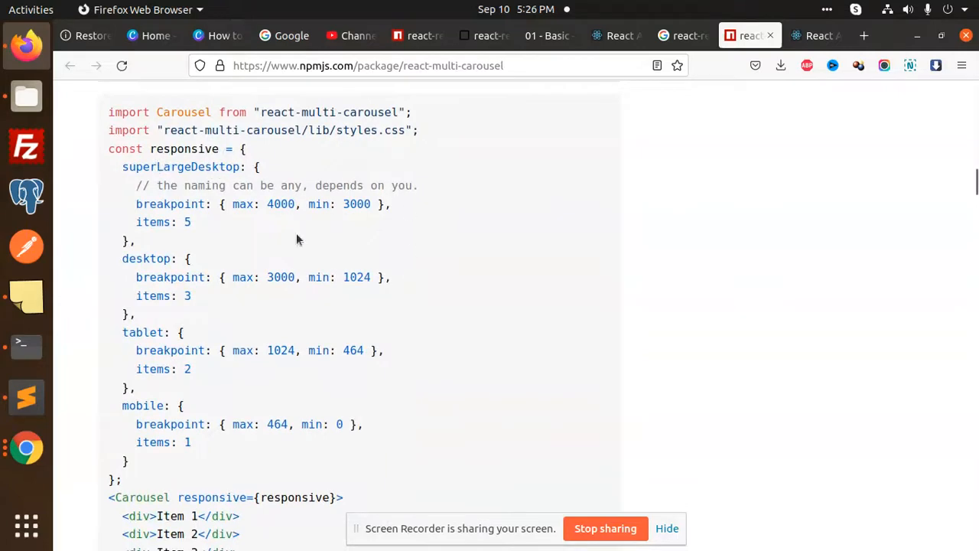
scroll("down", 3)
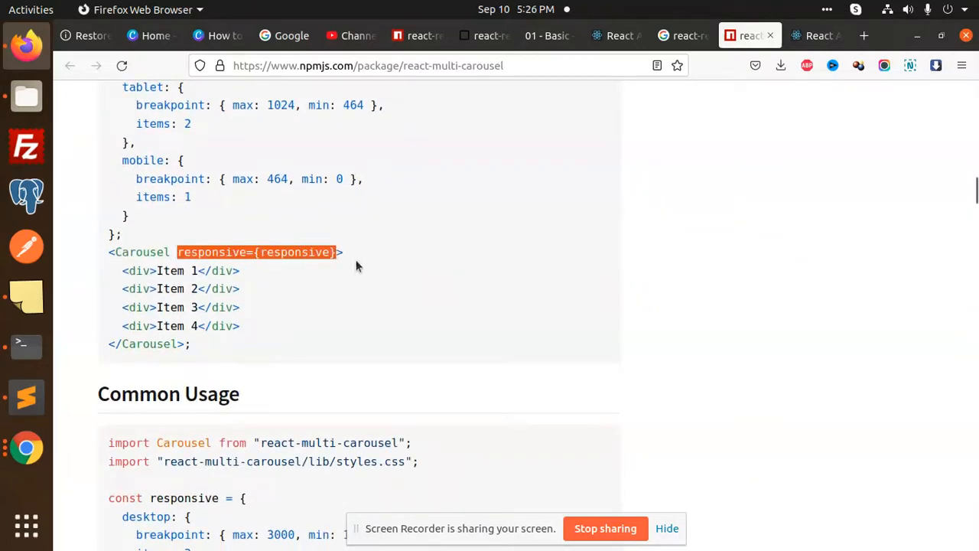
left_click(814, 36)
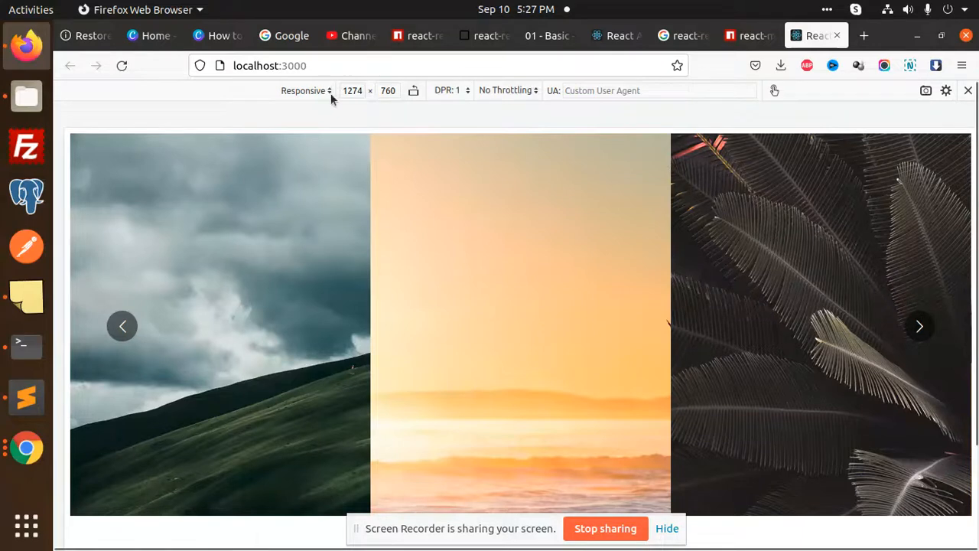
Step: Choose a preset device size from the Responsive Design Mode dropdown
left_click(306, 90)
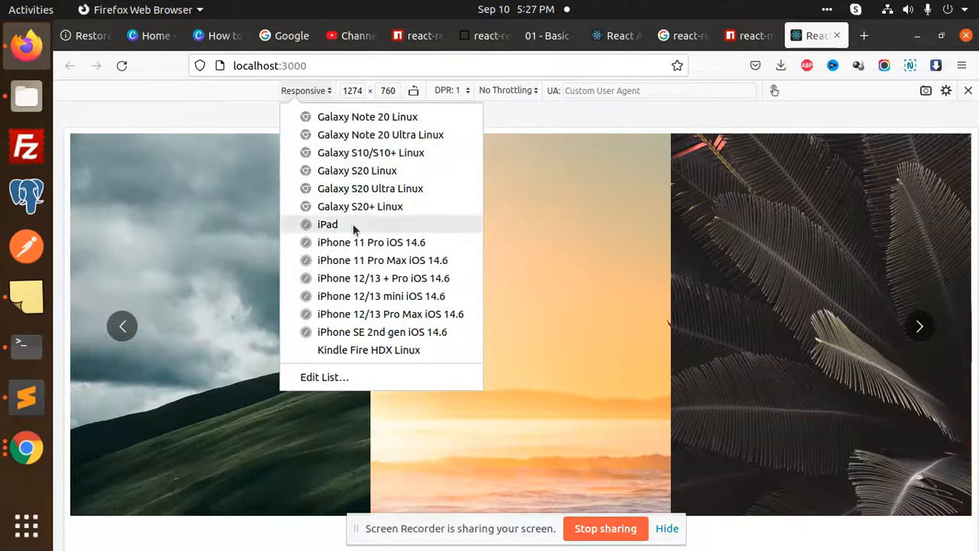
left_click(327, 224)
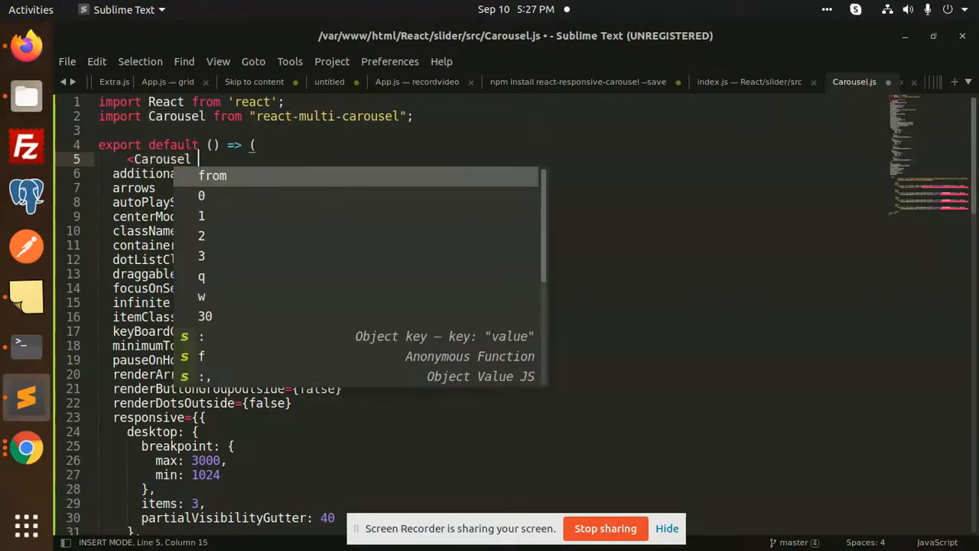
Step: Add responsive={responsive} to the Carousel element, then scroll the npm page to Common Usage
type("responsive={responsive}")
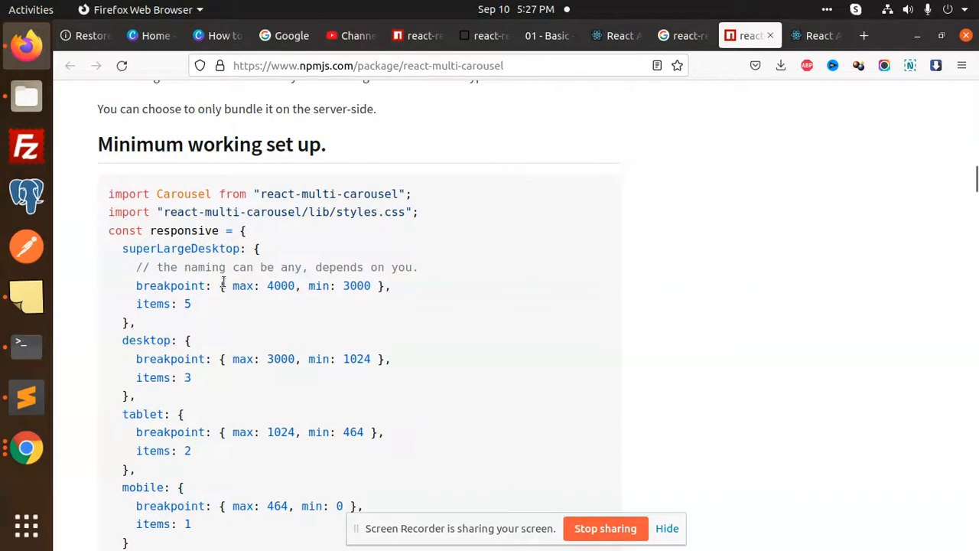
scroll("down", 3)
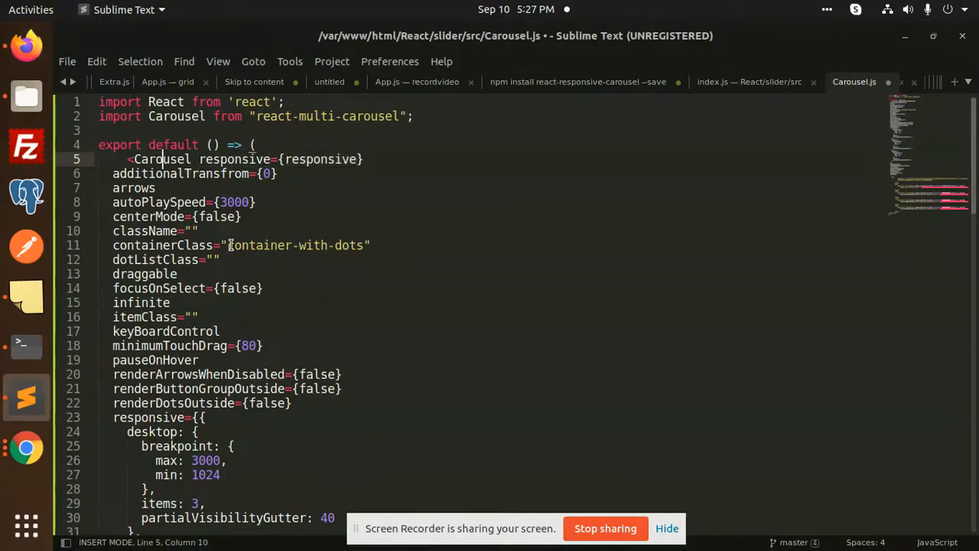
scroll("down", 3)
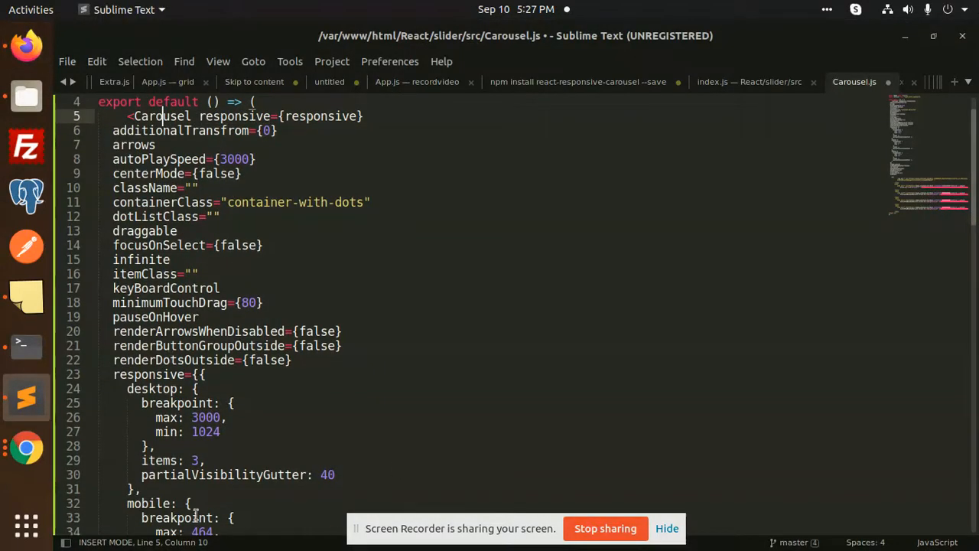
double_click(233, 116)
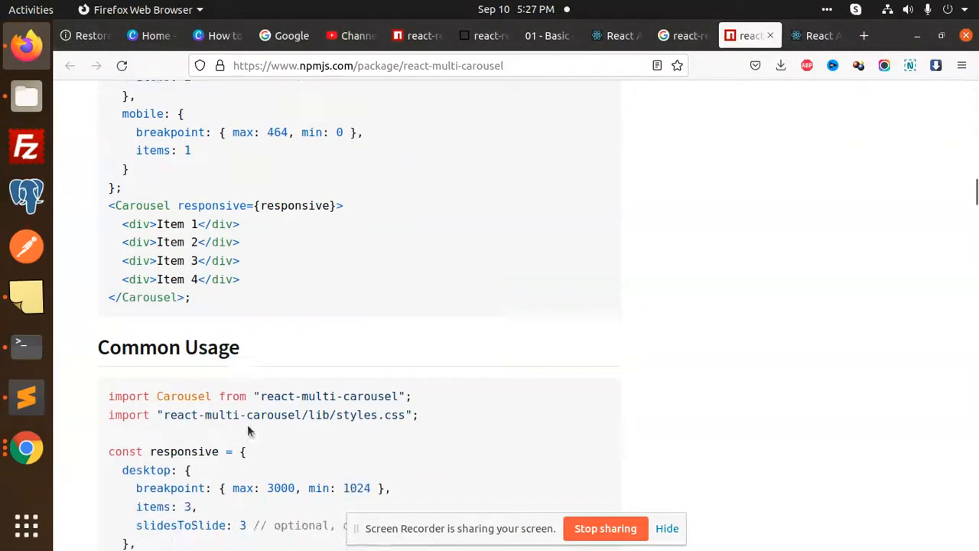
Step: Select the Common Usage Carousel props from swipeable to itemClass for copying
scroll("down", 3)
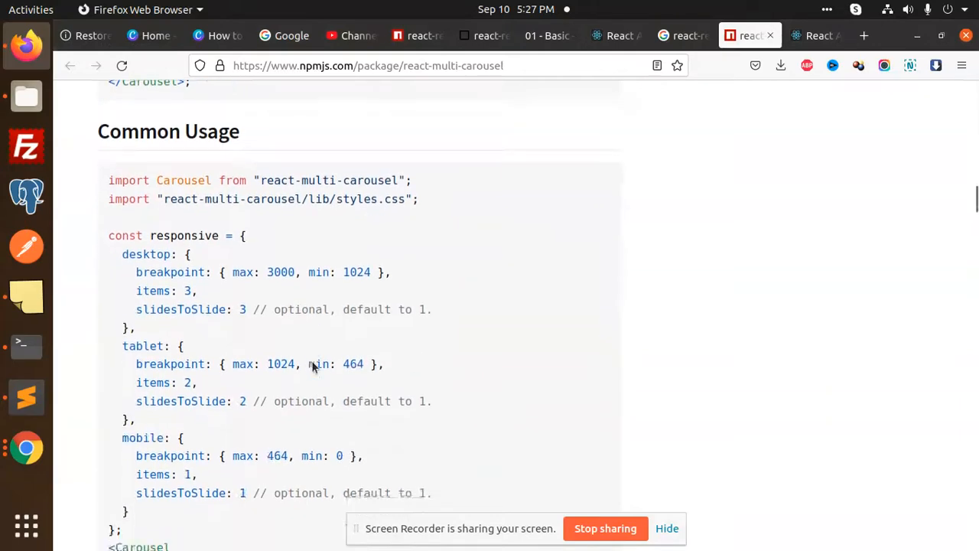
scroll("down", 3)
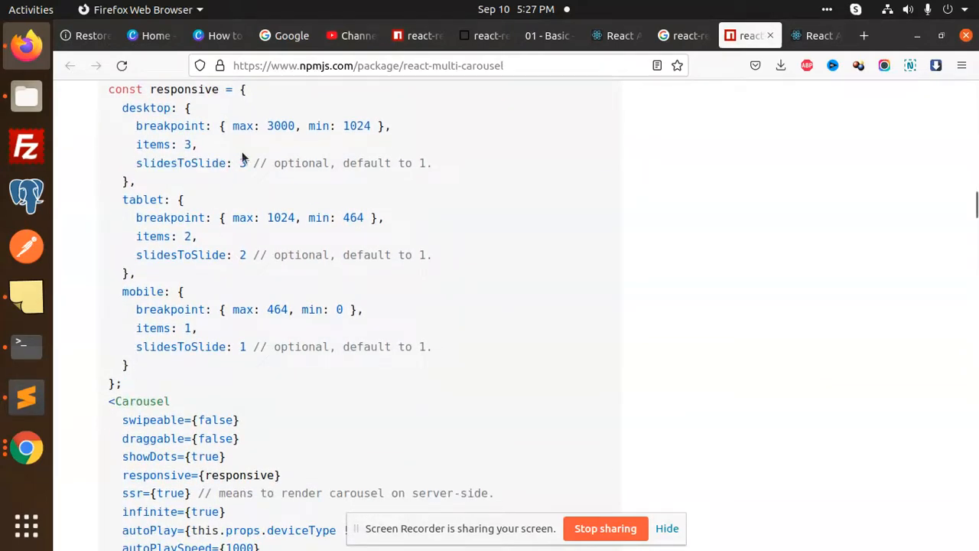
scroll("down", 3)
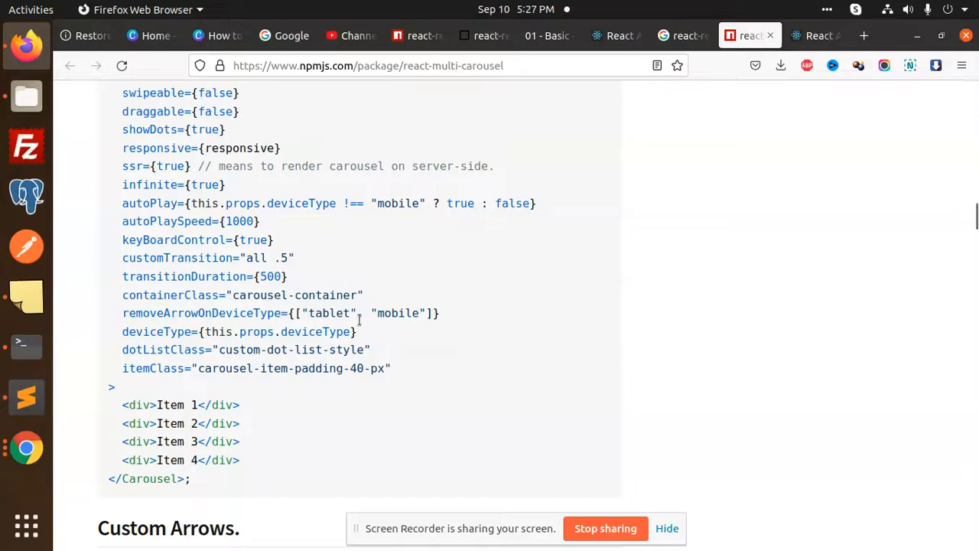
double_click(202, 312)
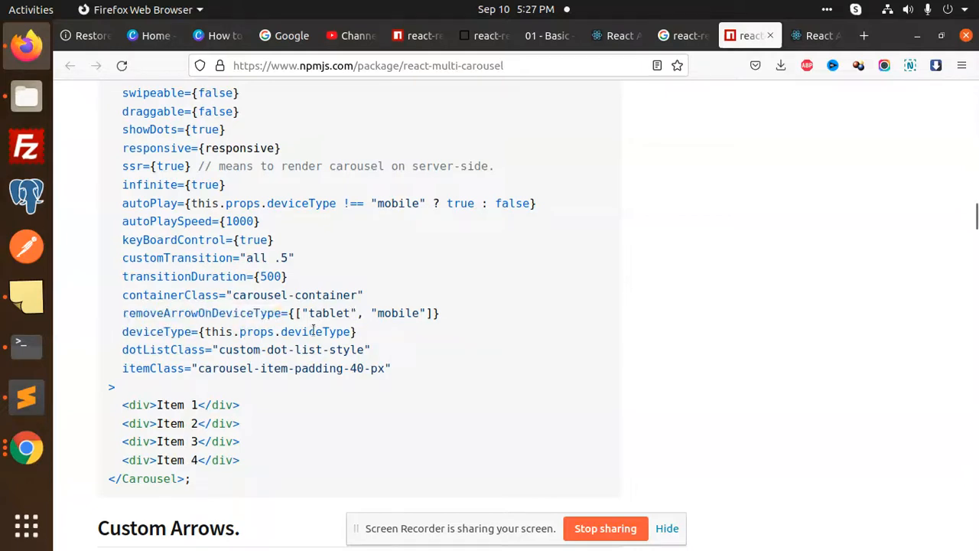
double_click(239, 349)
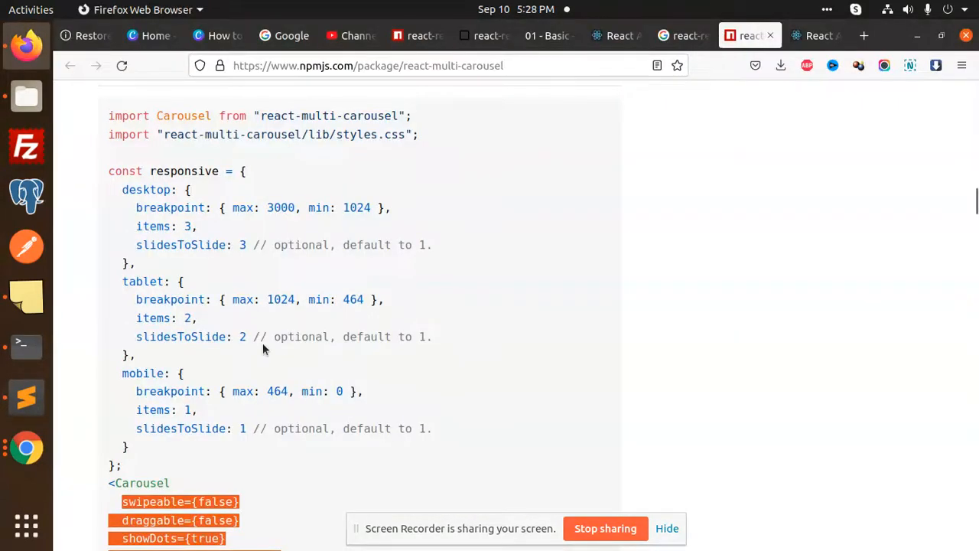
scroll("down", 3)
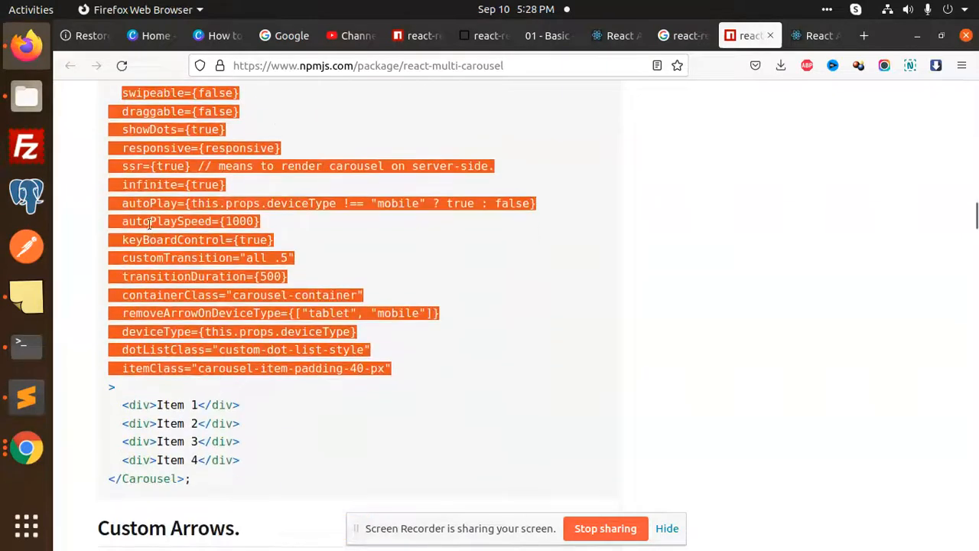
scroll("down", 3)
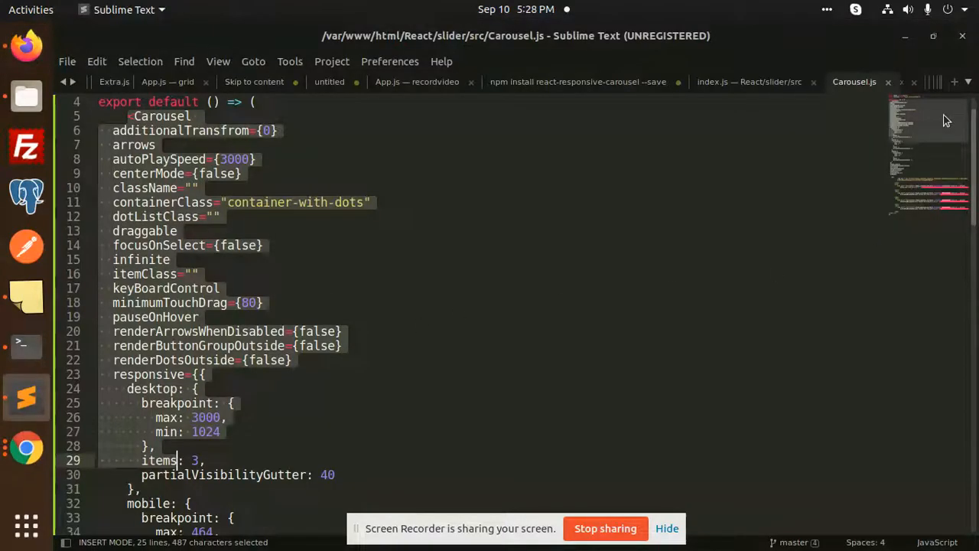
scroll("down", 3)
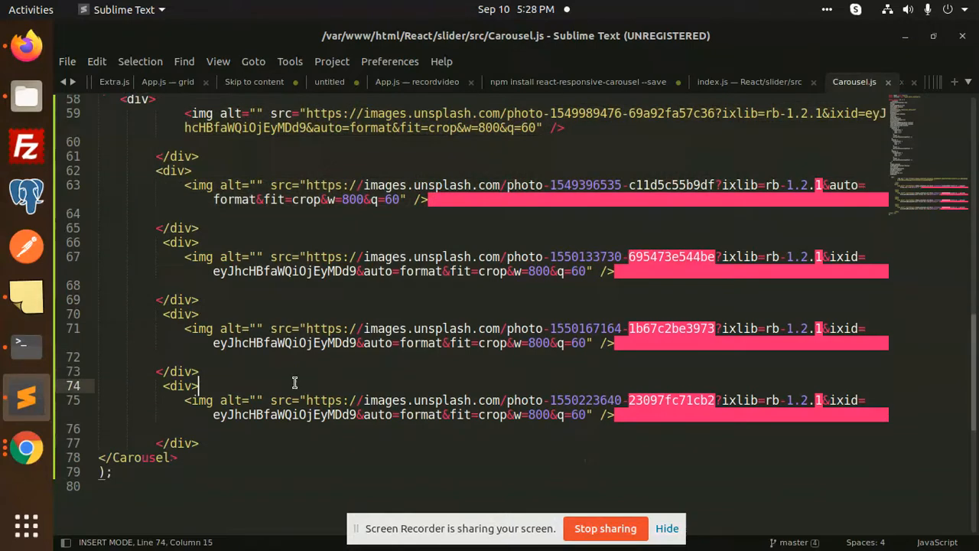
left_click(321, 271)
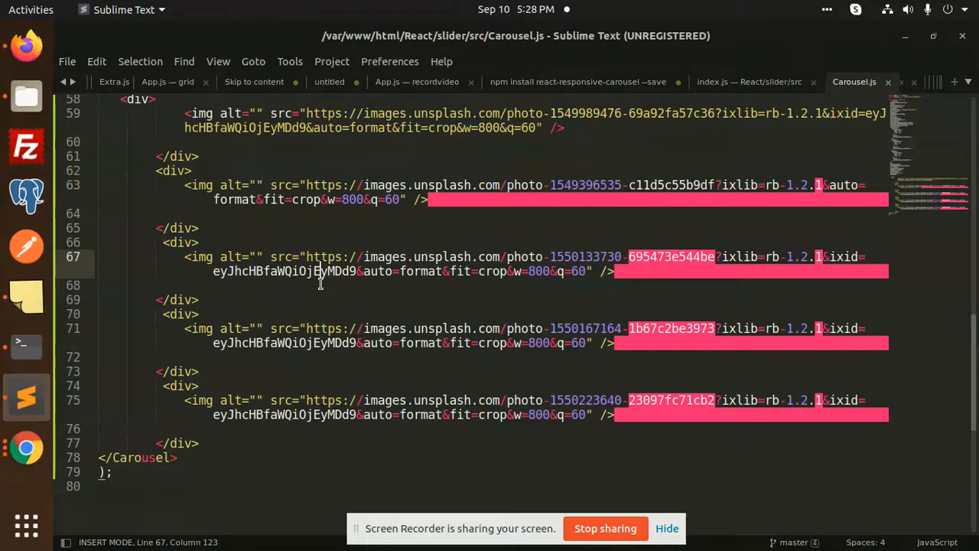
mouse_move(657, 302)
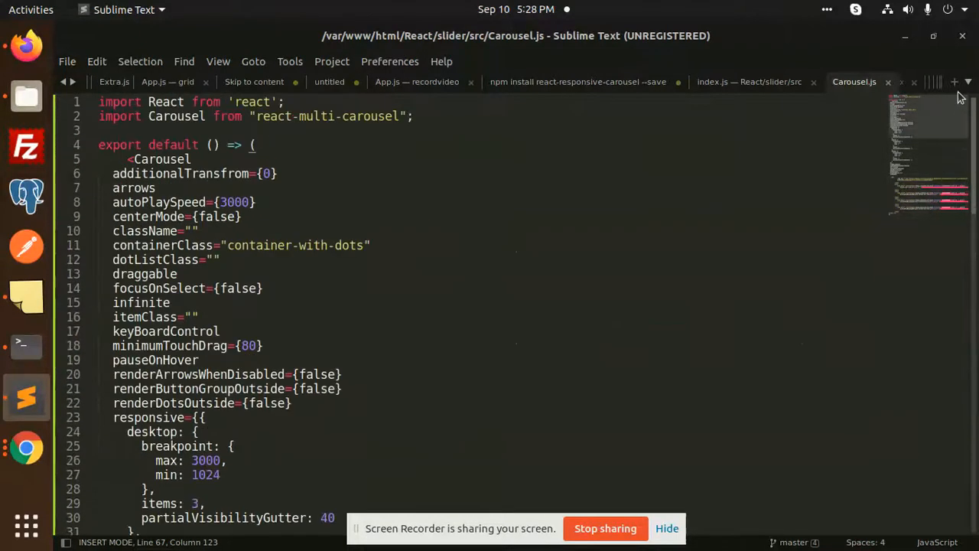
mouse_move(521, 214)
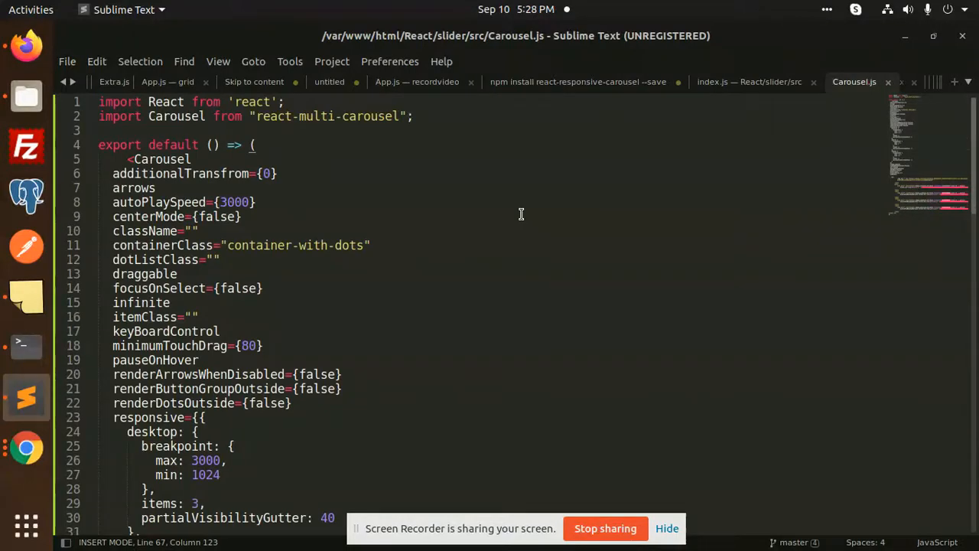
mouse_move(591, 413)
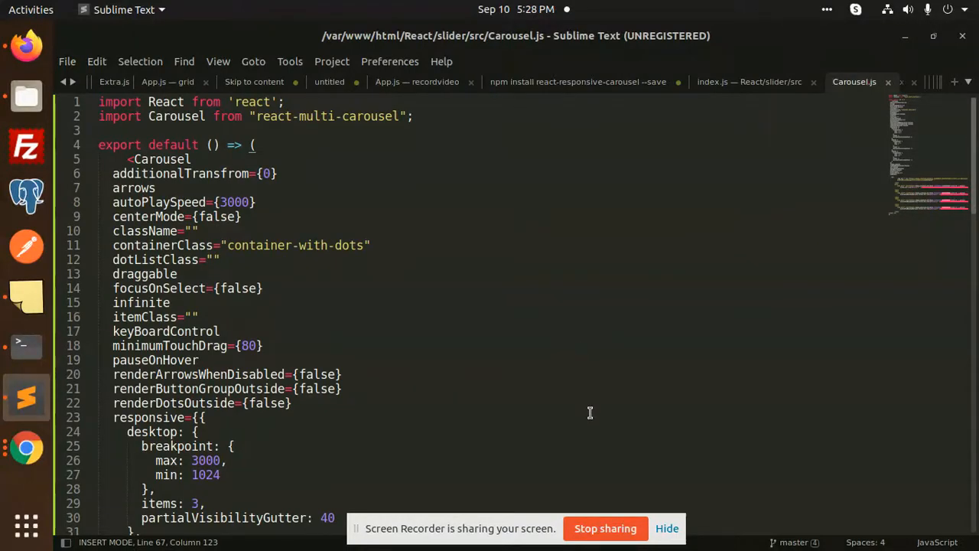